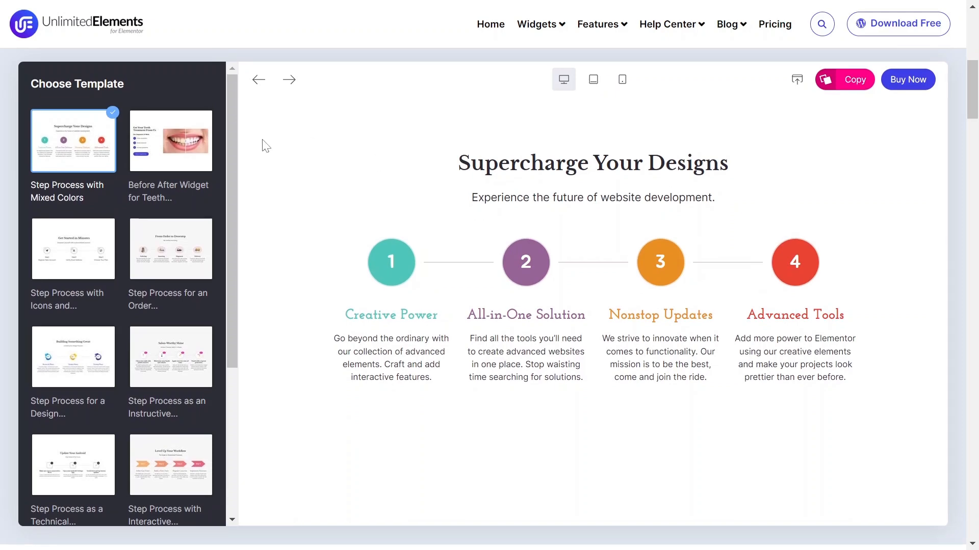
# Step: Preview the nail-care, teeth treatment and another step process demo template in the gallery
pyautogui.click(171, 356)
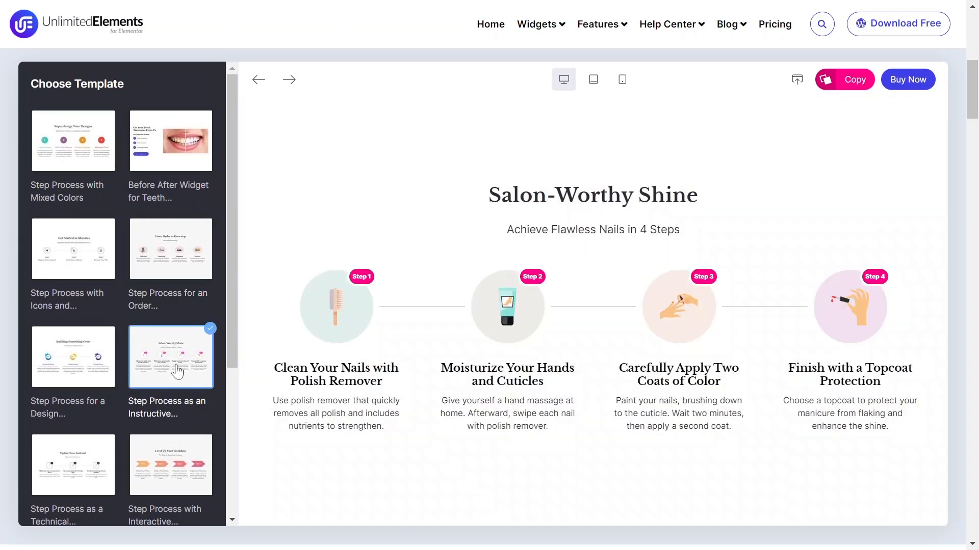
pyautogui.click(170, 141)
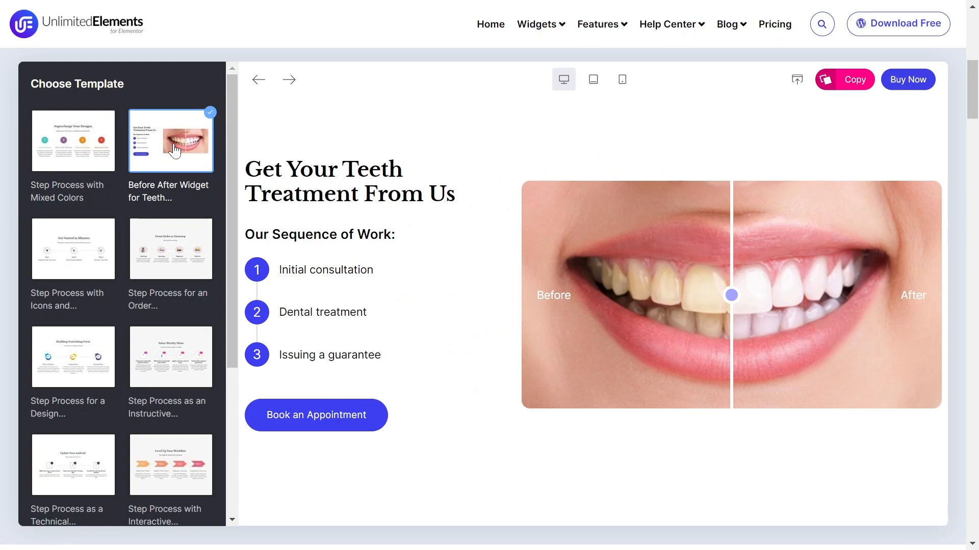
pyautogui.click(171, 465)
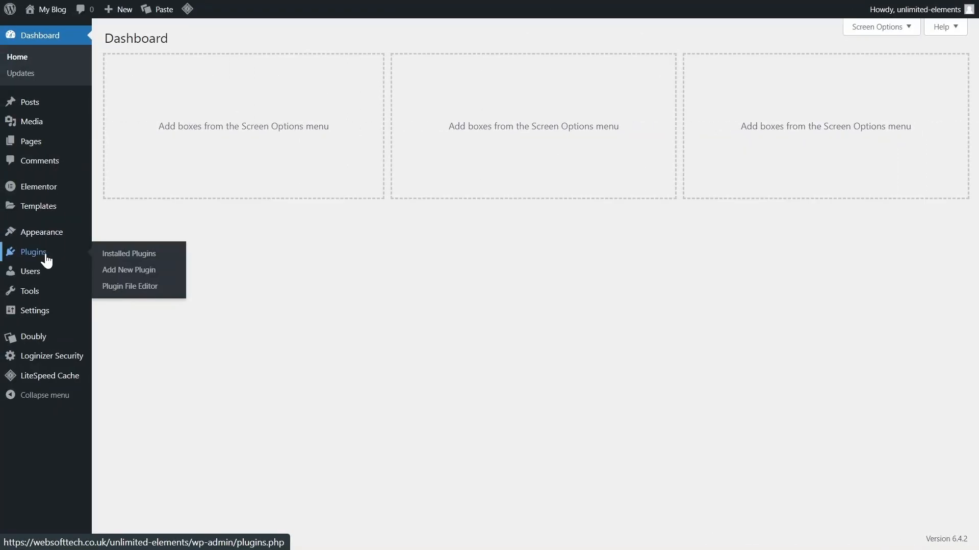
# Step: Visit Add New Plugin, then return to the dashboard where Unlimited Elements appears
pyautogui.click(128, 269)
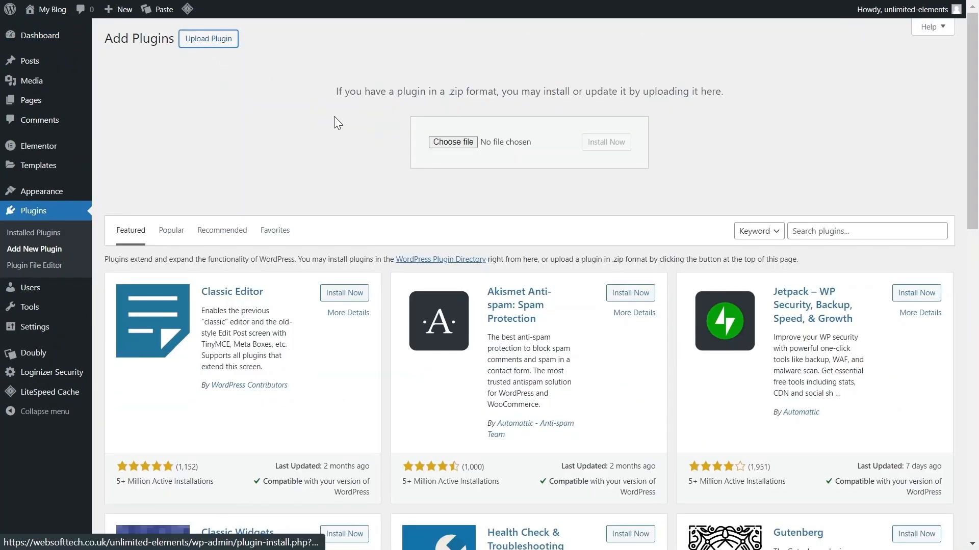
pyautogui.click(36, 34)
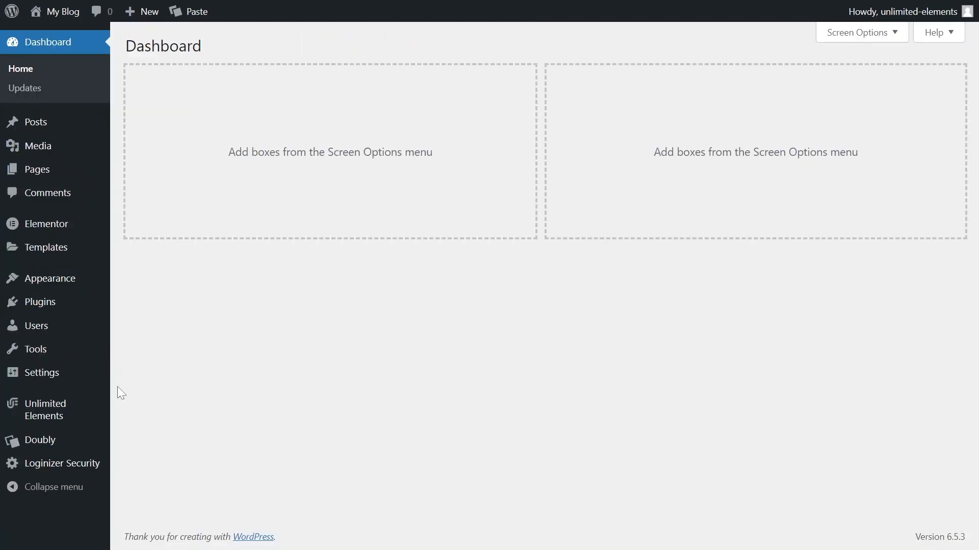
pyautogui.moveTo(43, 410)
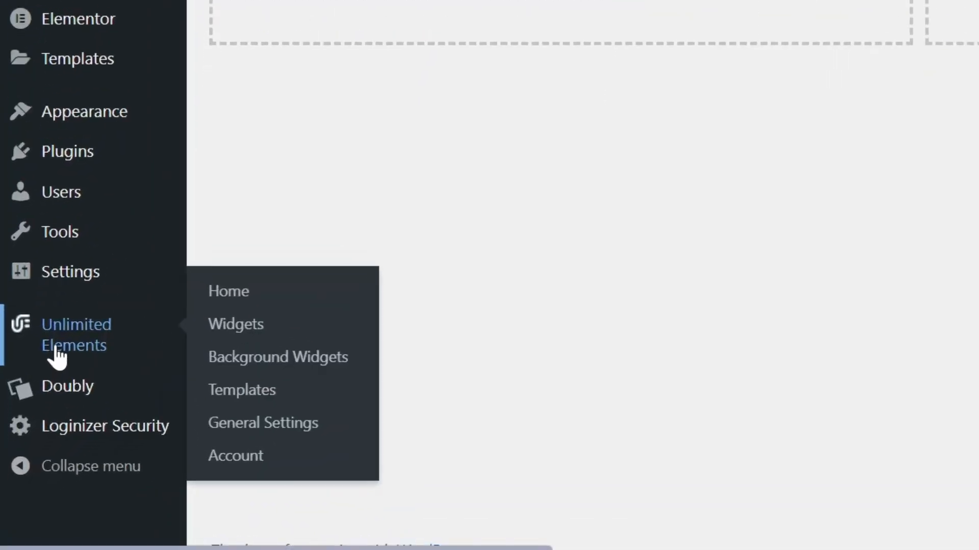
# Step: Search the Unlimited Elements widget catalogue for 'step prod' and install Step Process
pyautogui.click(235, 324)
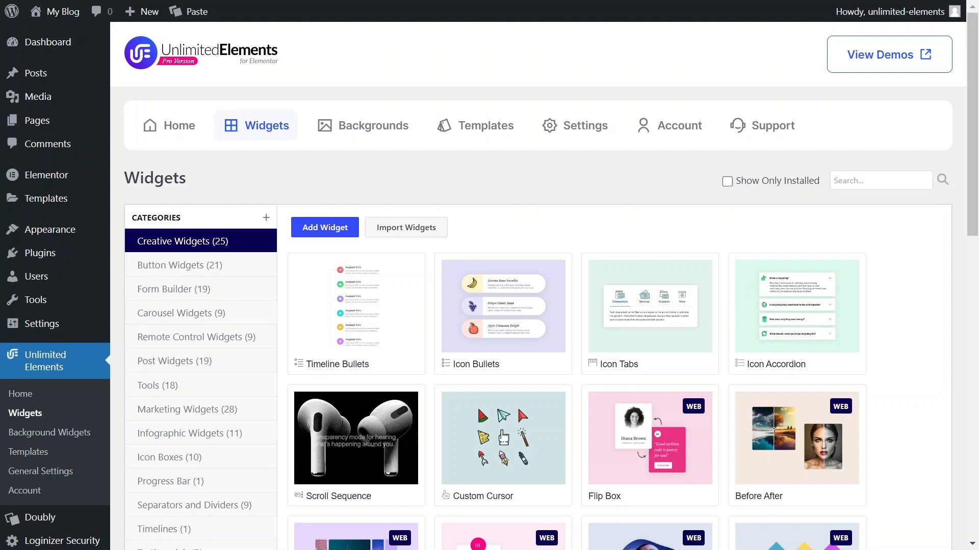
pyautogui.write('step prod')
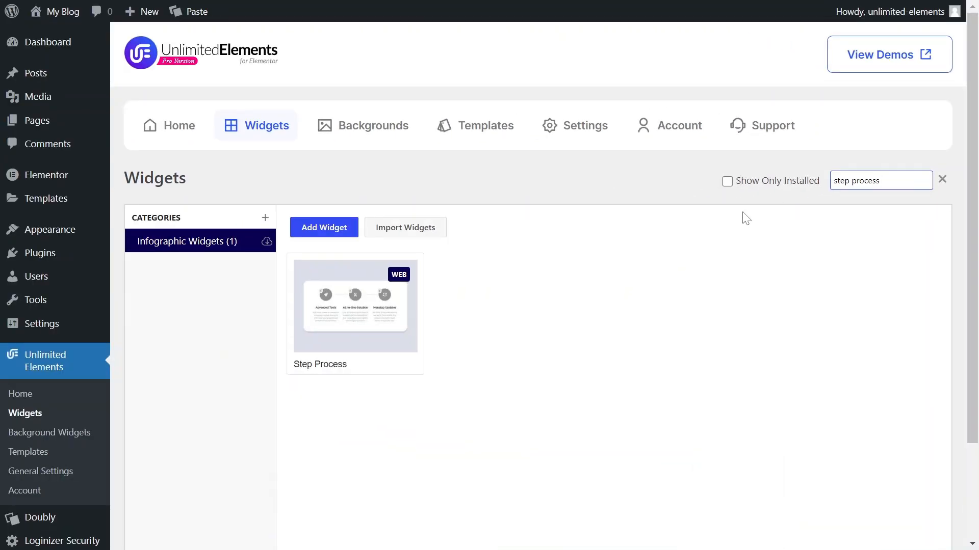
pyautogui.moveTo(355, 306)
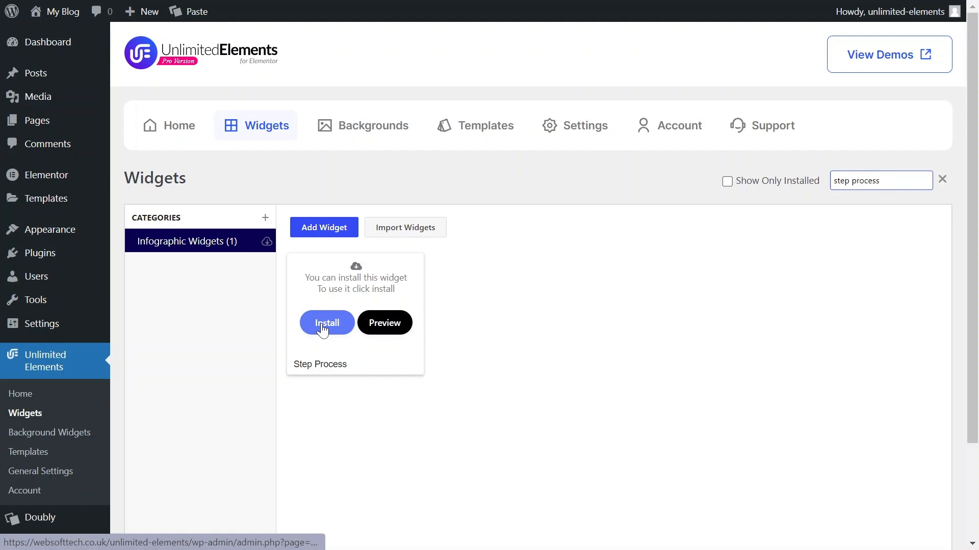
pyautogui.click(326, 322)
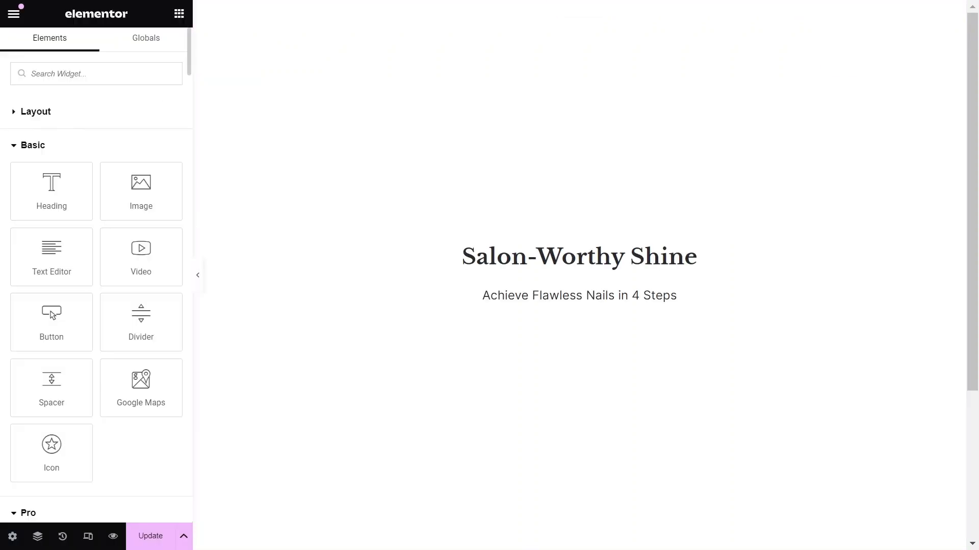
# Step: Find the Step Process widget via 'step' and drop it below the subtitle
pyautogui.write('step')
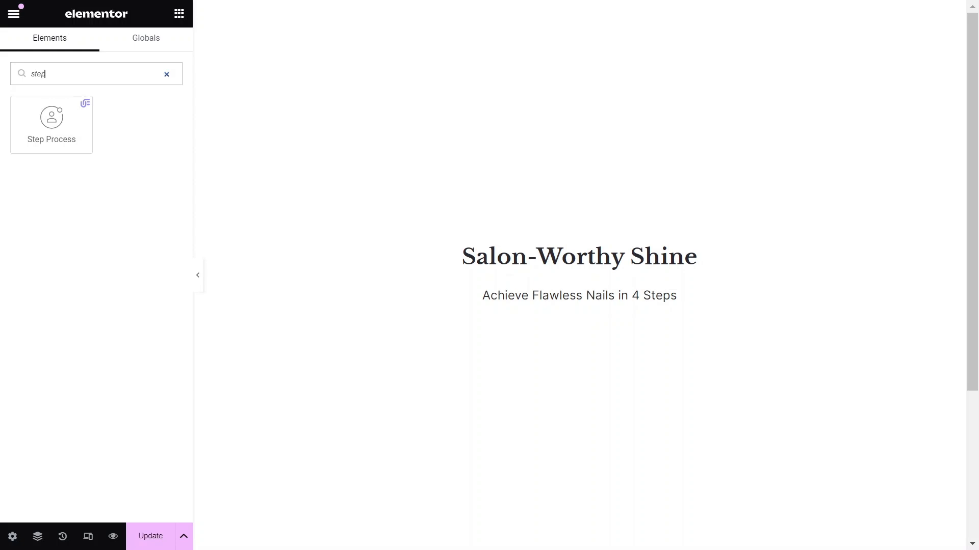
pyautogui.moveTo(51, 119); pyautogui.dragTo(432, 280)
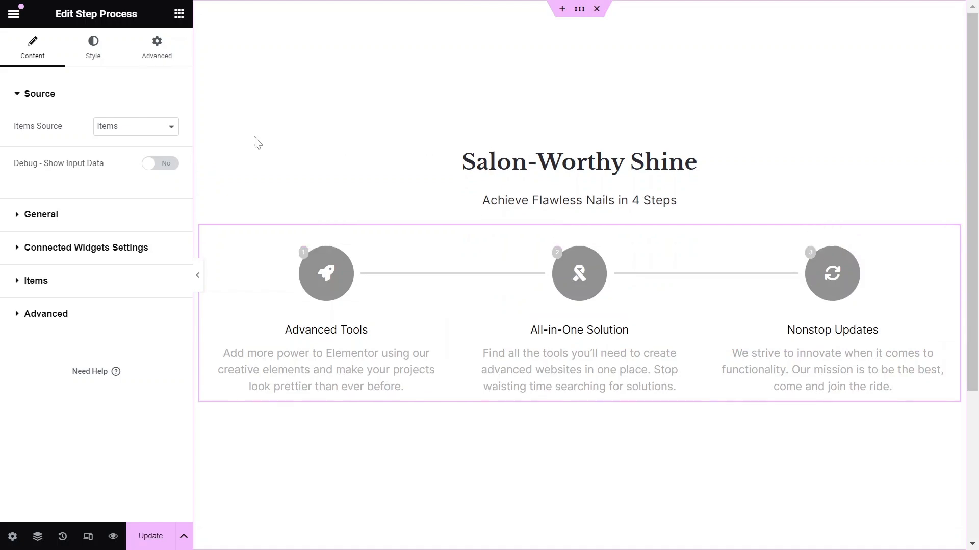
pyautogui.click(135, 127)
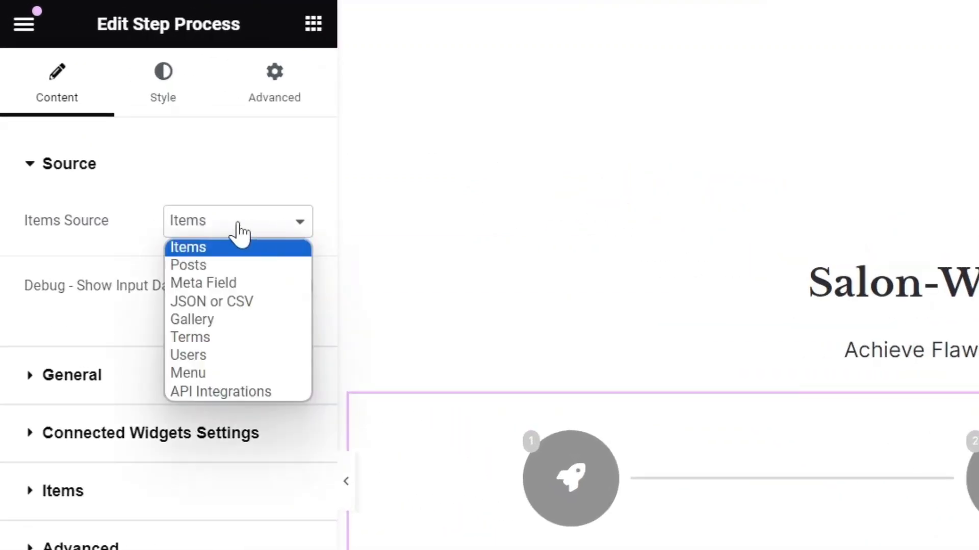
pyautogui.moveTo(195, 272)
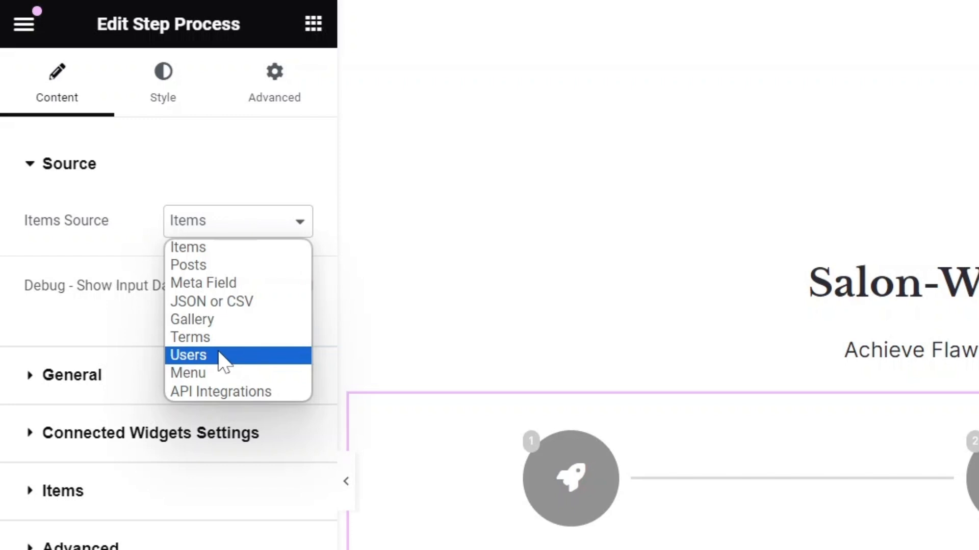
pyautogui.moveTo(229, 407)
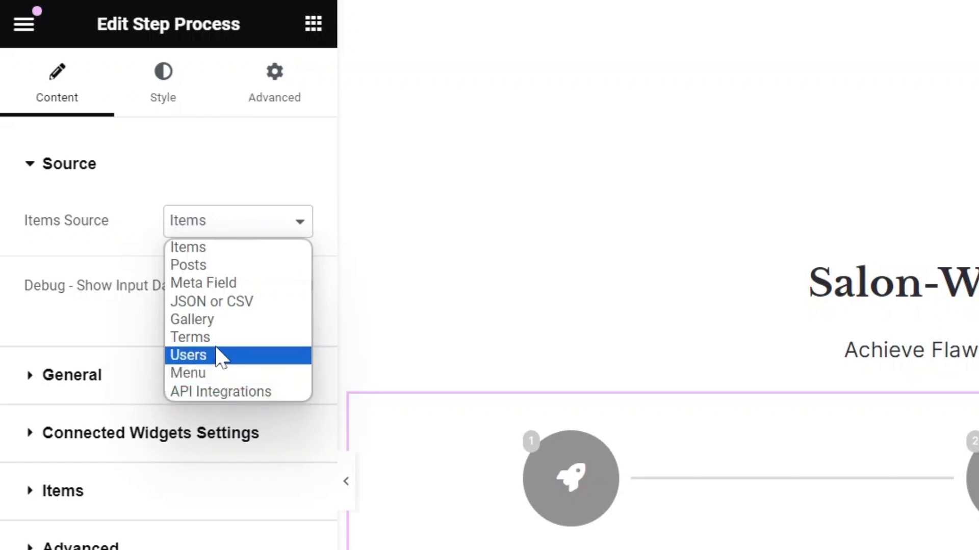
pyautogui.moveTo(208, 269)
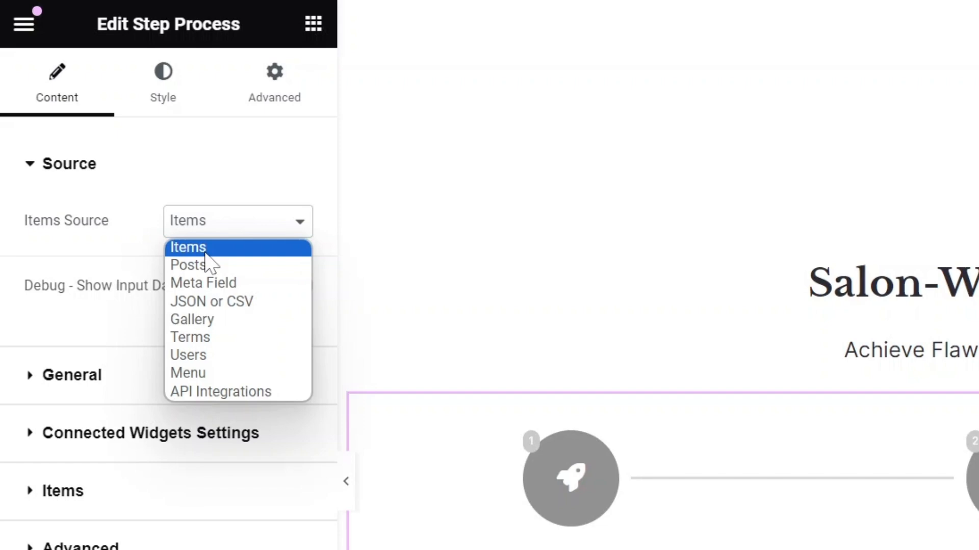
pyautogui.click(187, 247)
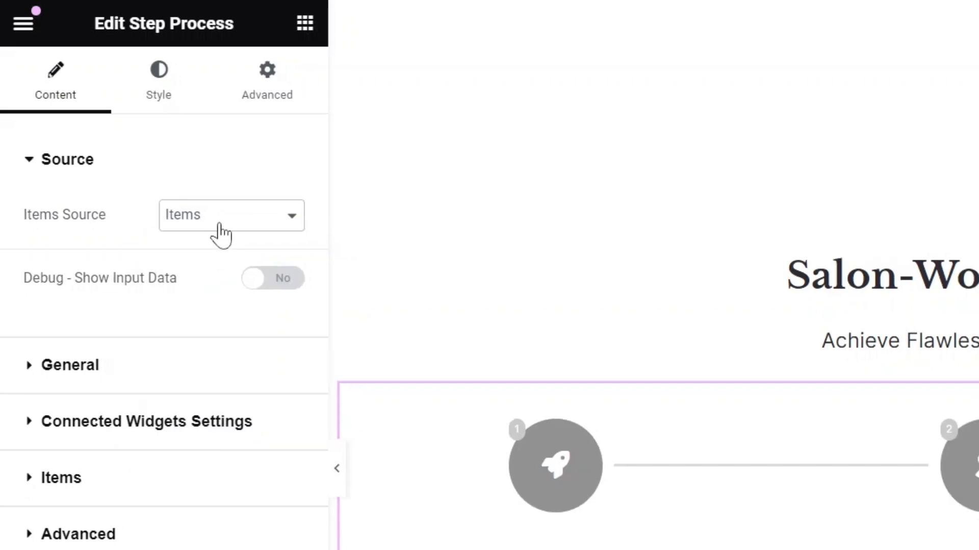
# Step: Label the first step 'Step 1' and keep its graphic element as Icon
pyautogui.click(59, 477)
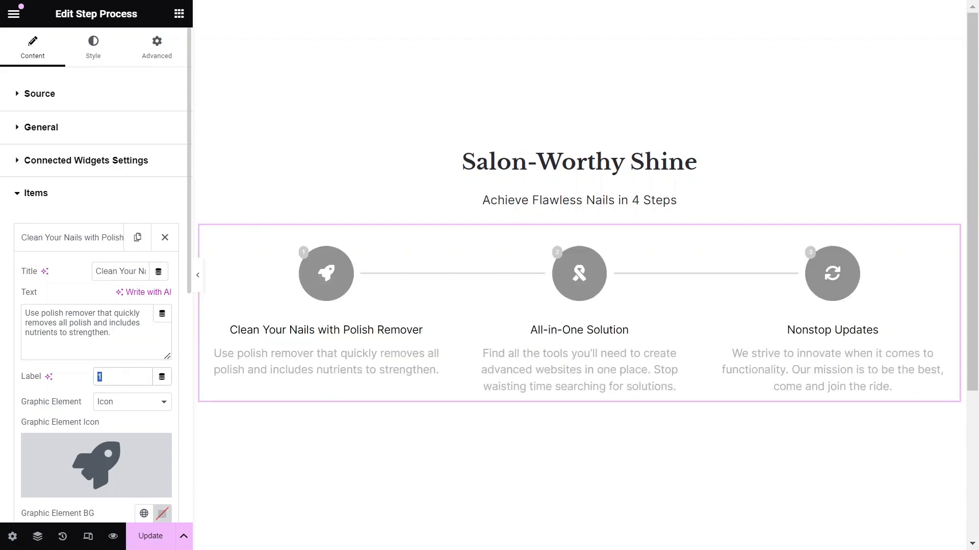
pyautogui.write('Step 1')
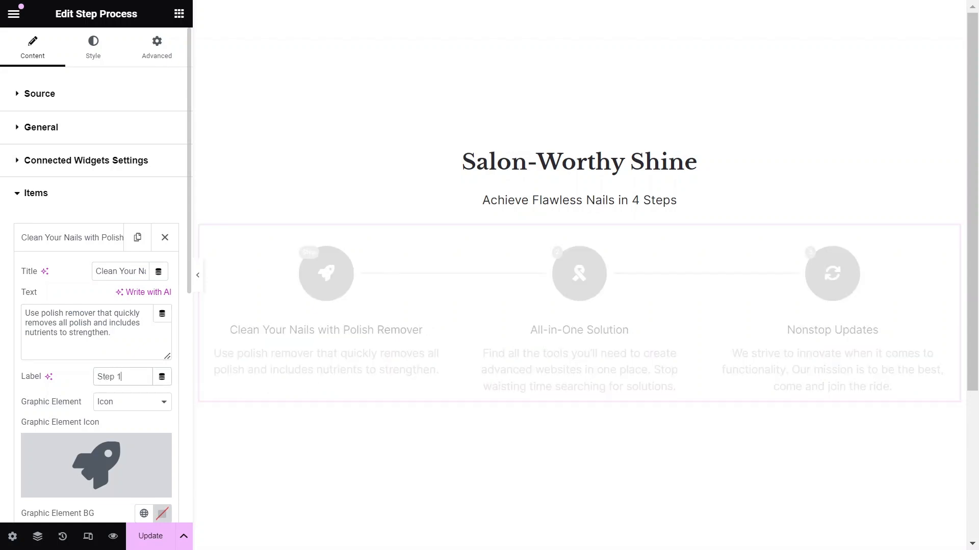
pyautogui.click(131, 287)
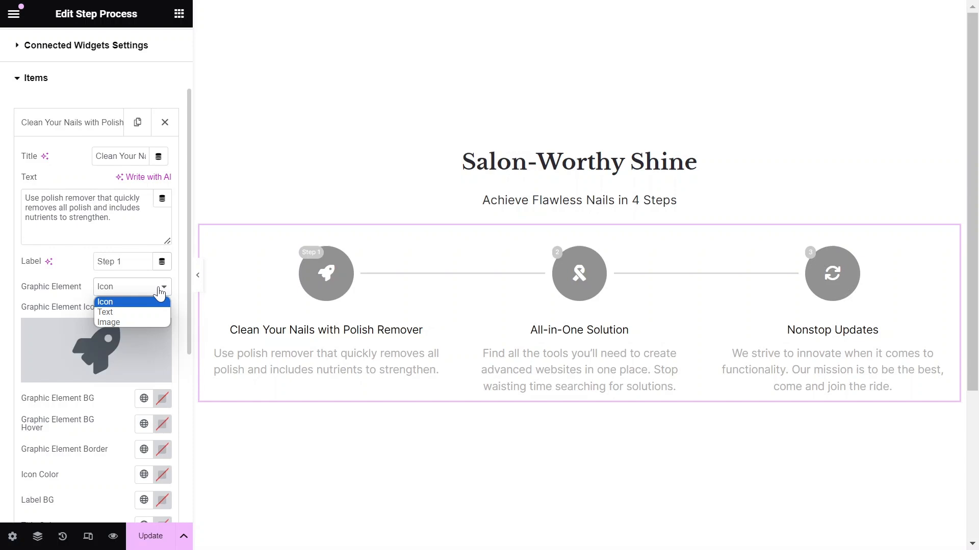
pyautogui.click(104, 302)
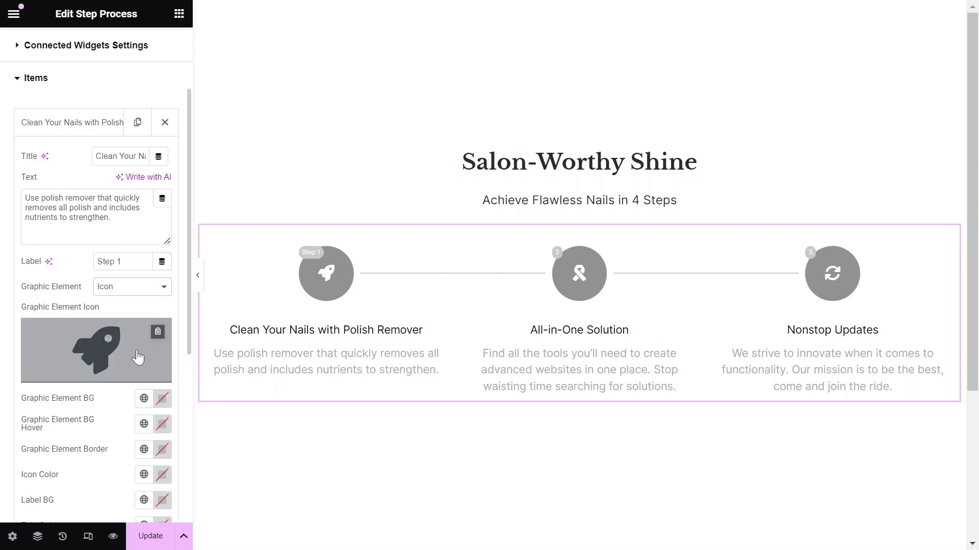
# Step: Use the nail-file image as step one's icon, dismissing the built-in icon library
pyautogui.click(96, 351)
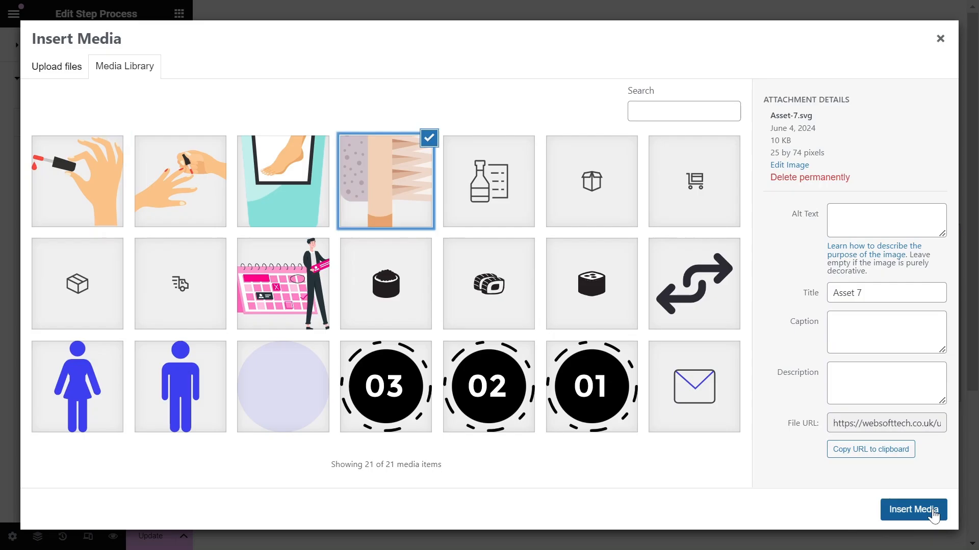
pyautogui.click(914, 510)
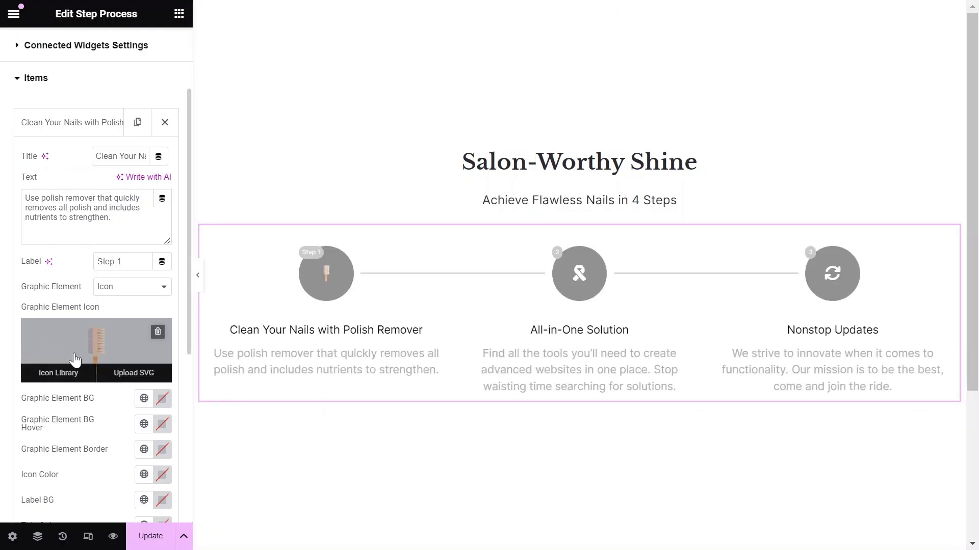
pyautogui.click(58, 373)
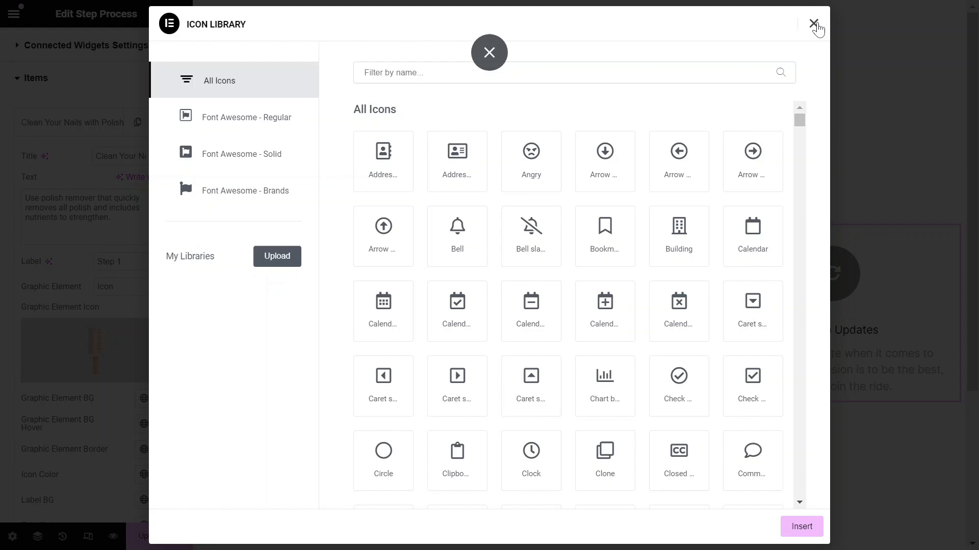
pyautogui.click(814, 24)
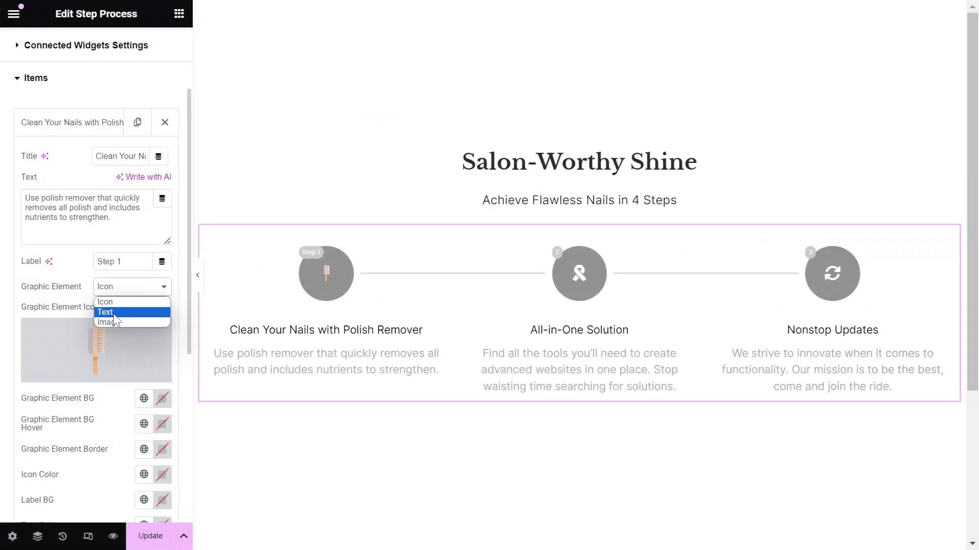
pyautogui.click(70, 123)
pyautogui.write('Step')
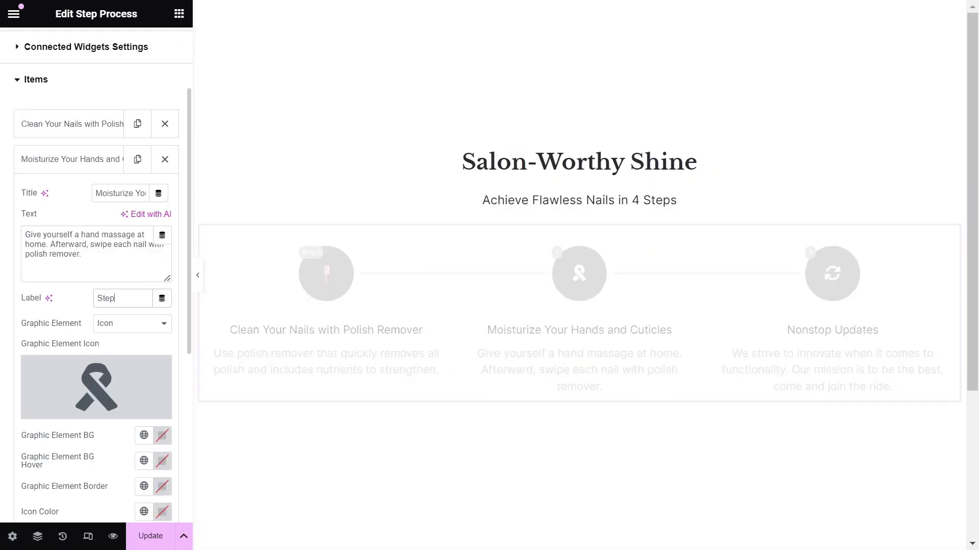
# Step: Continue filling in the remaining nail-care steps in the Items repeater
pyautogui.click(96, 388)
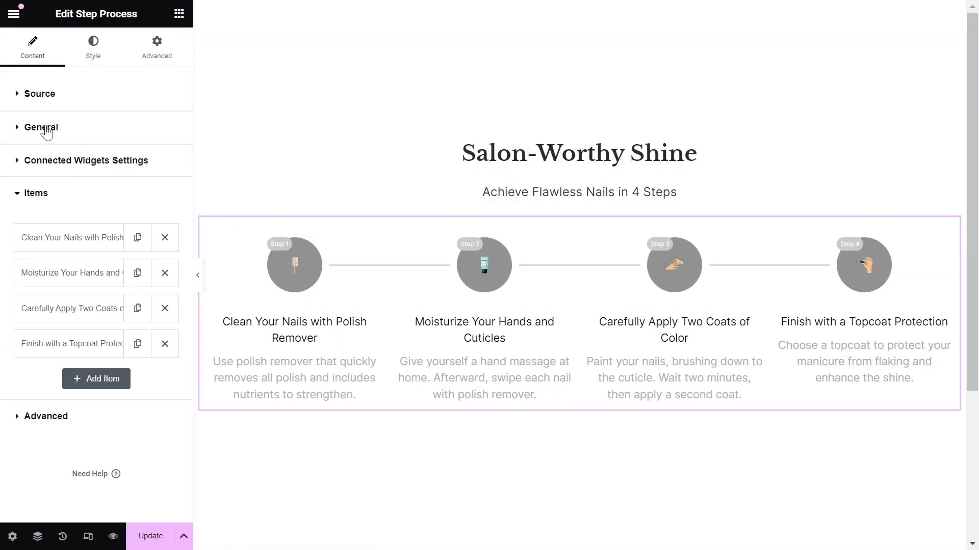
# Step: Set the icon animation to Grow and toggle title, text and label visibility, leaving all shown
pyautogui.click(41, 127)
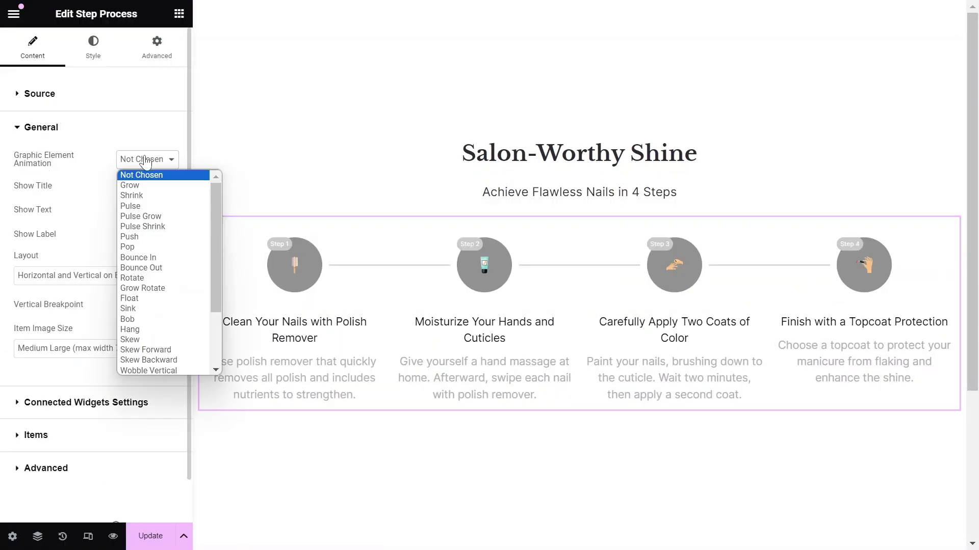
pyautogui.click(129, 184)
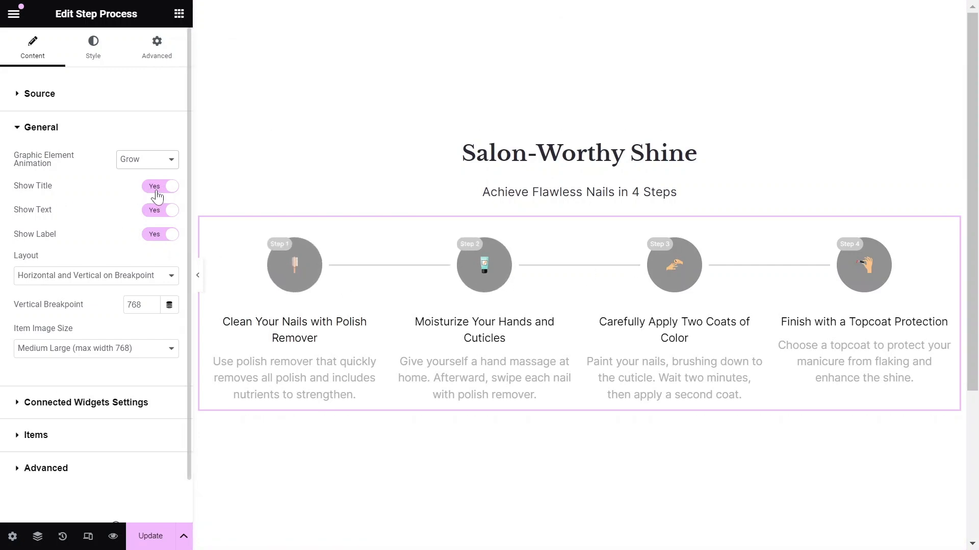
pyautogui.click(159, 210)
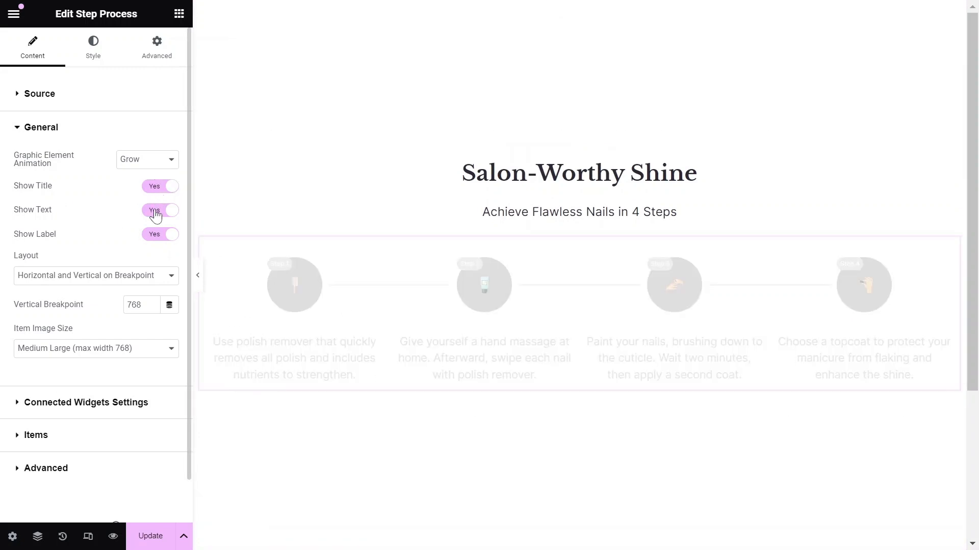
pyautogui.click(160, 210)
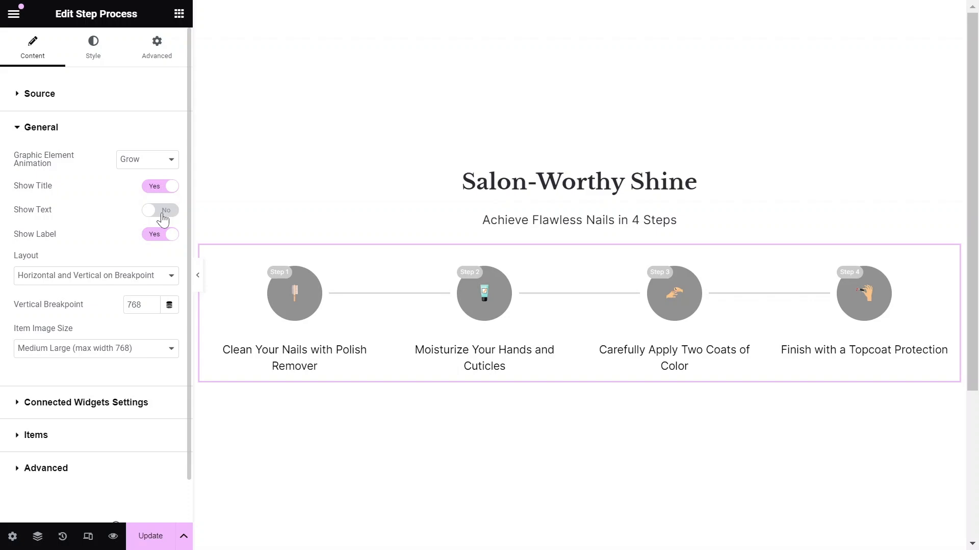
pyautogui.click(160, 210)
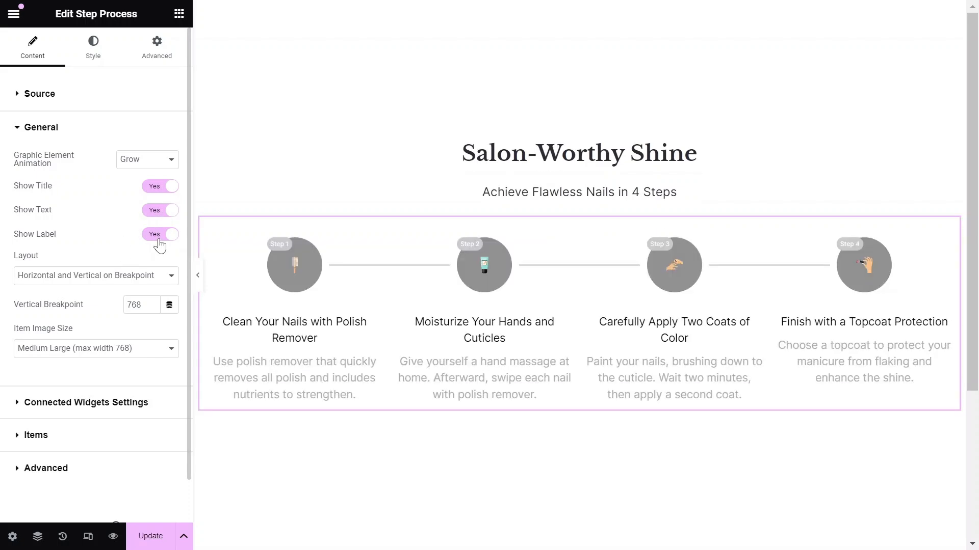
pyautogui.click(160, 234)
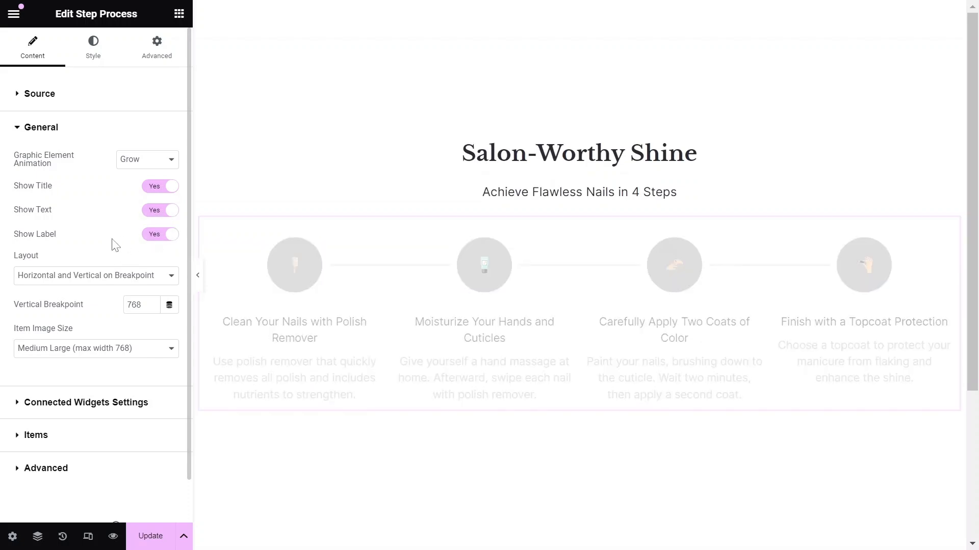
# Step: Keep the 'Horizontal and Vertical on Breakpoint' layout with a 767 px vertical breakpoint
pyautogui.click(96, 276)
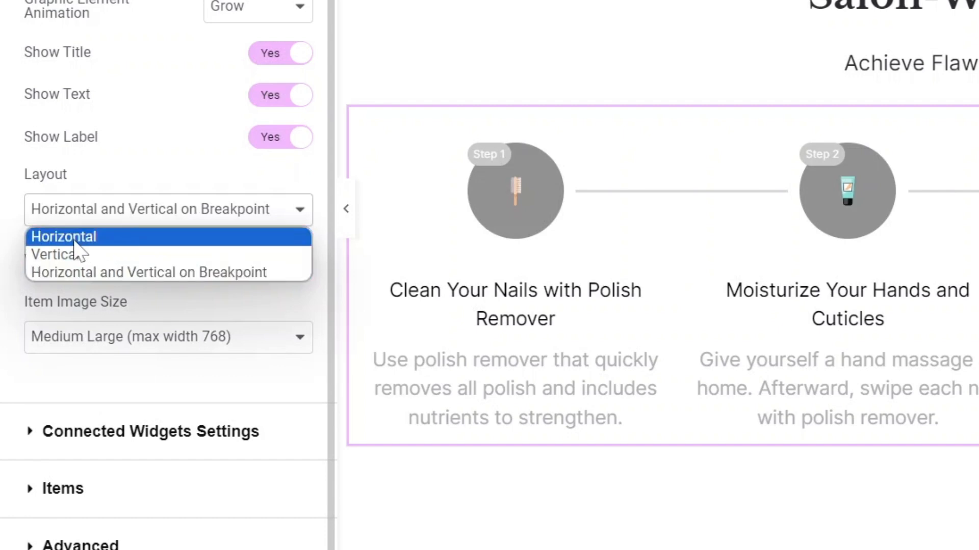
pyautogui.moveTo(56, 268)
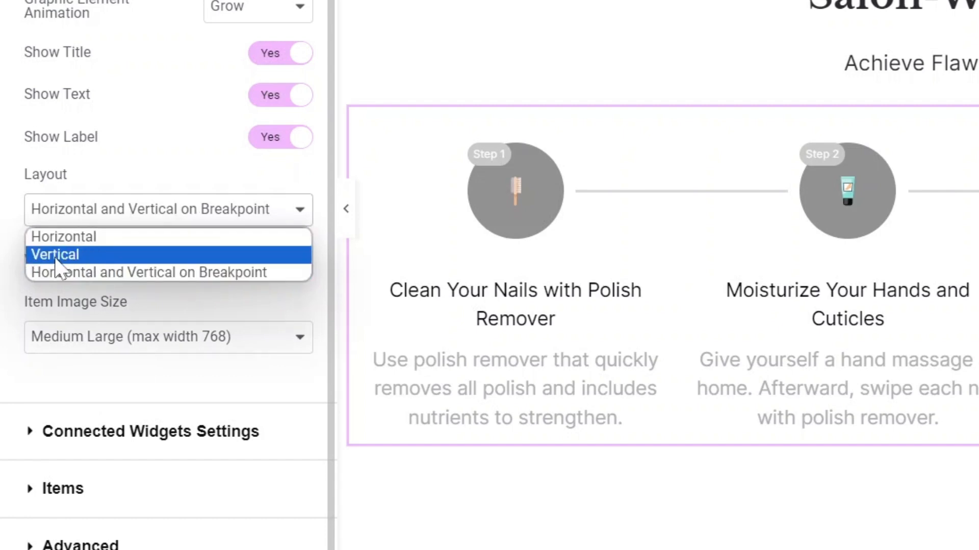
pyautogui.moveTo(131, 287)
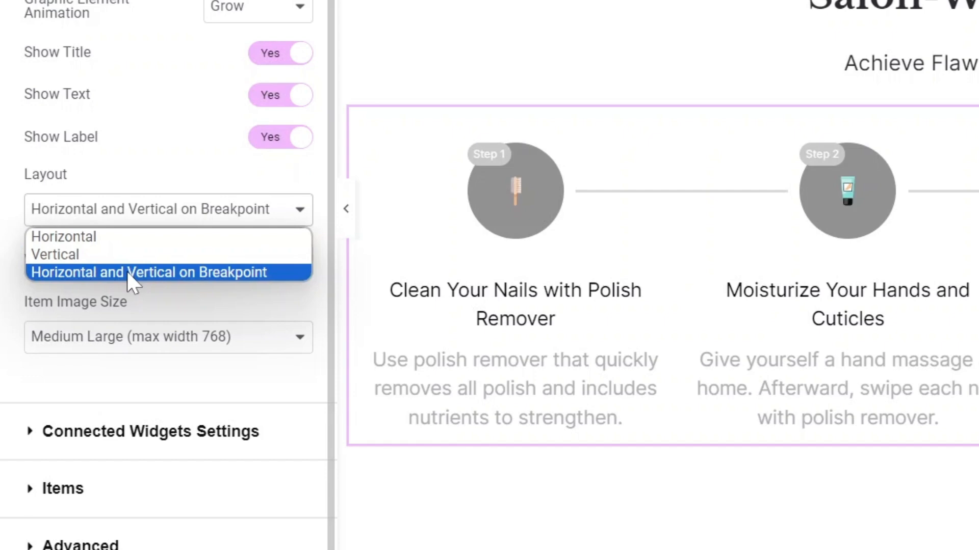
pyautogui.click(148, 272)
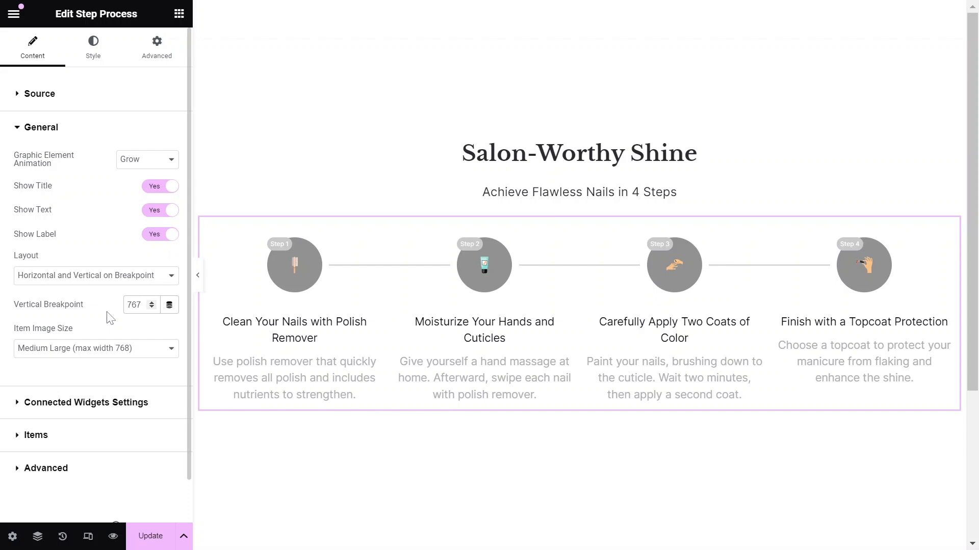
pyautogui.click(137, 305)
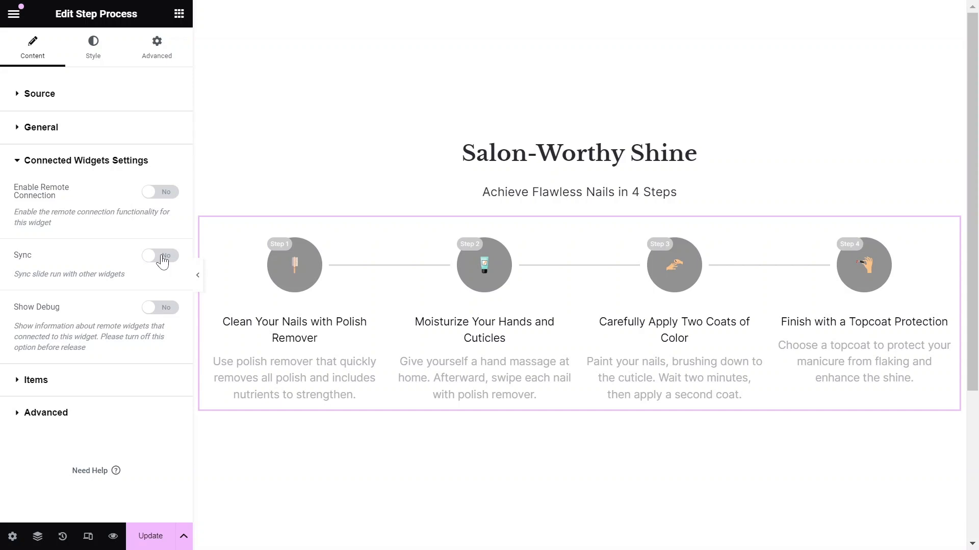
# Step: Switch Sync on to reveal the Sync Group option, then switch it back off
pyautogui.click(159, 255)
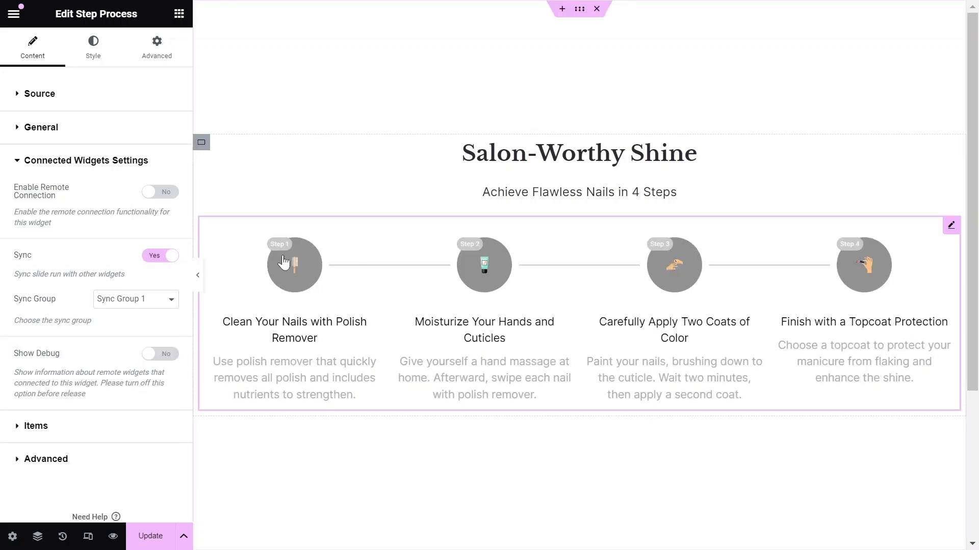
pyautogui.click(159, 254)
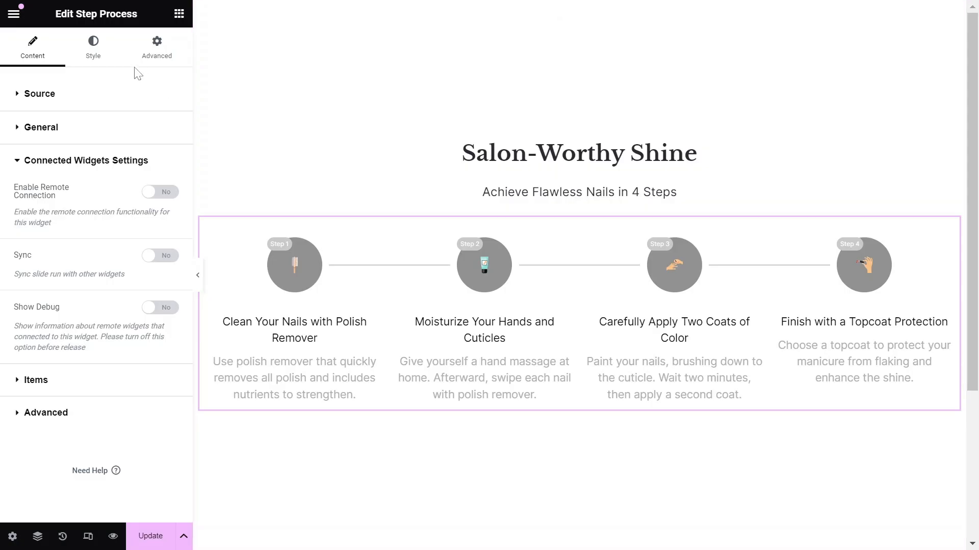
# Step: Adjust the Divider gap and restyle the Graphic Elements circles as larger light grey icons
pyautogui.click(93, 46)
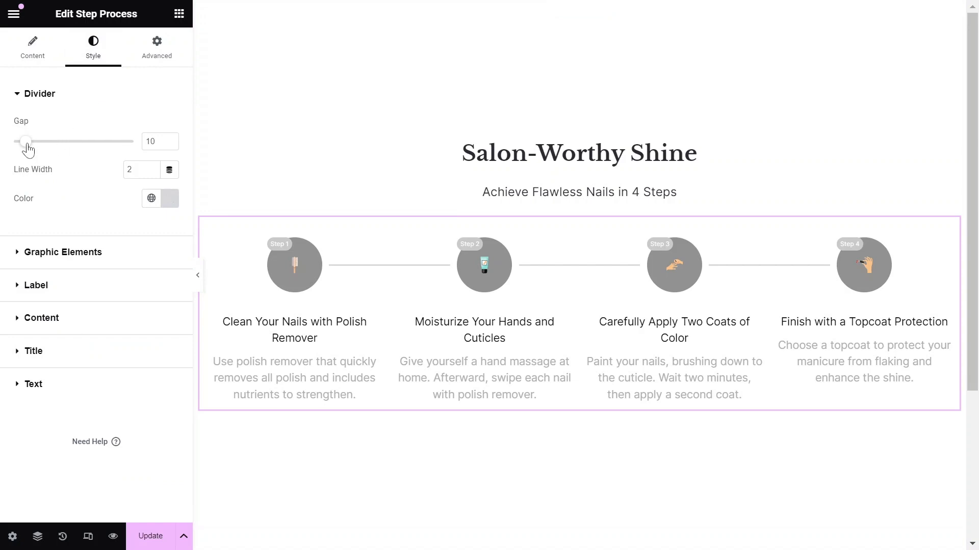
pyautogui.moveTo(27, 140); pyautogui.dragTo(23, 141)
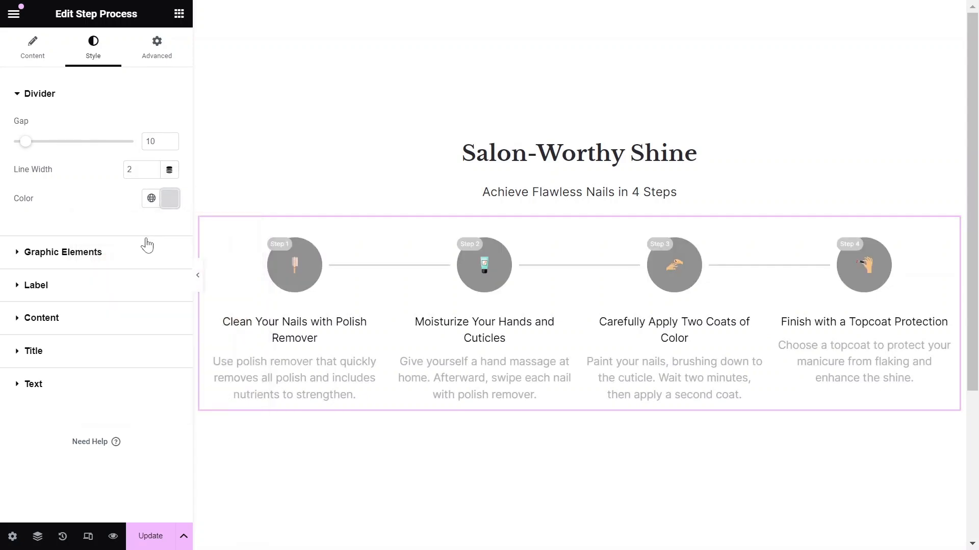
pyautogui.click(64, 251)
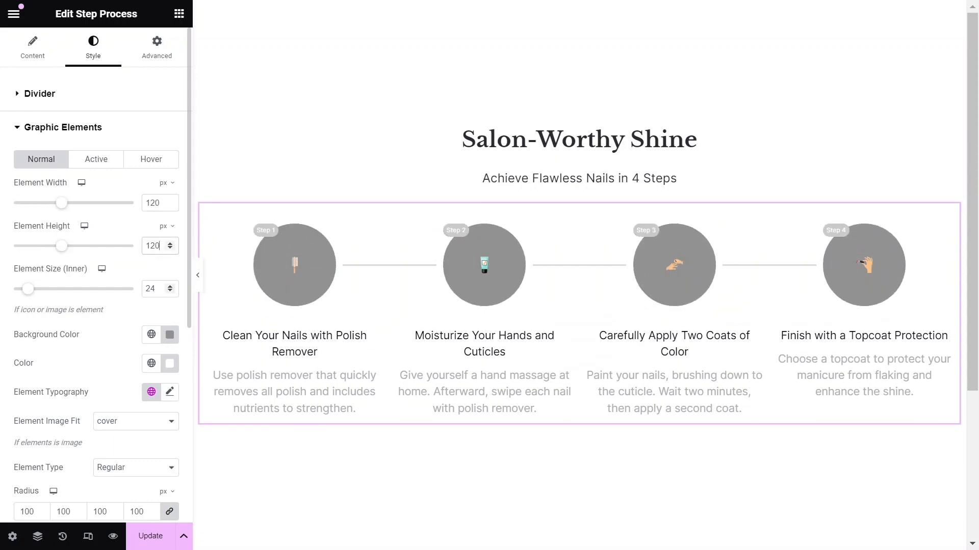
pyautogui.click(169, 334)
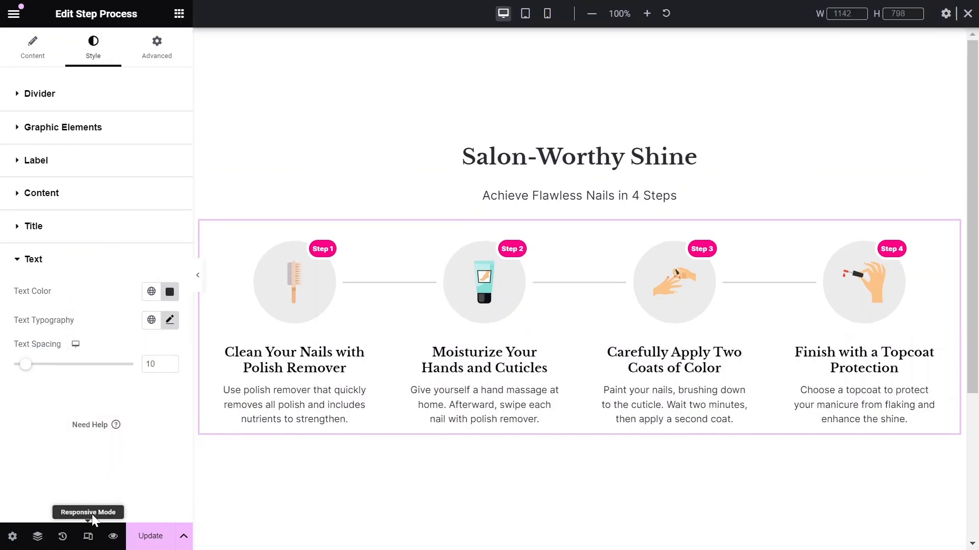
# Step: Check tablet then mobile previews and set the mobile circle Element Width and Height to 80 px
pyautogui.click(525, 14)
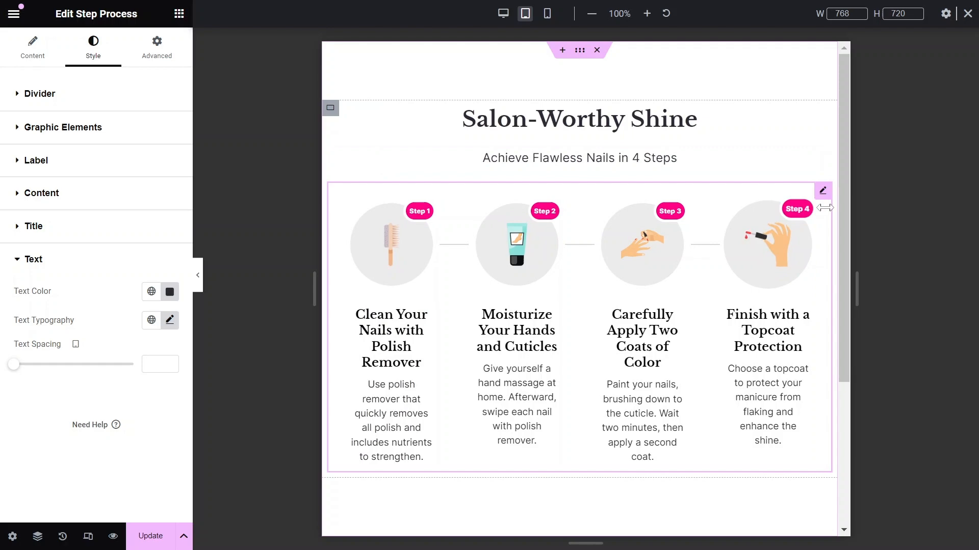
pyautogui.click(547, 13)
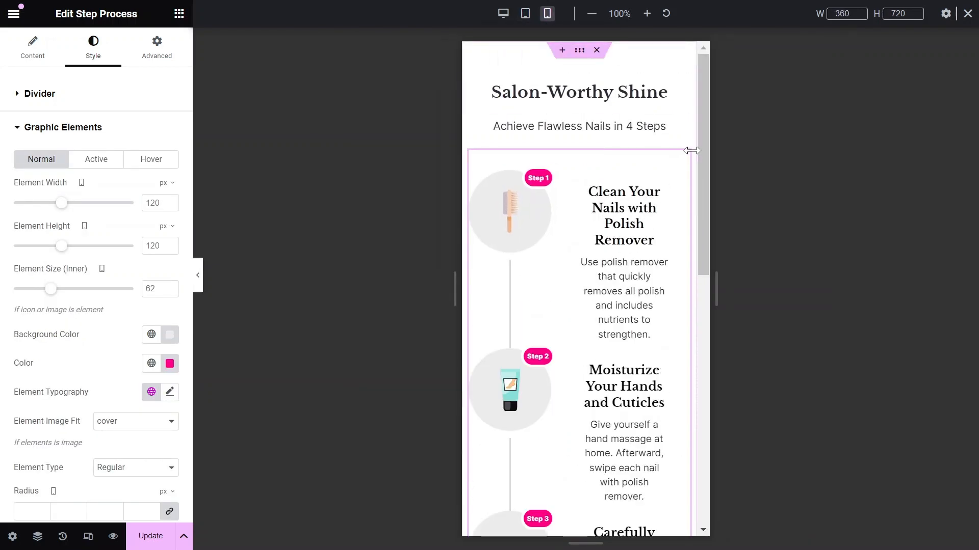
pyautogui.write('80')
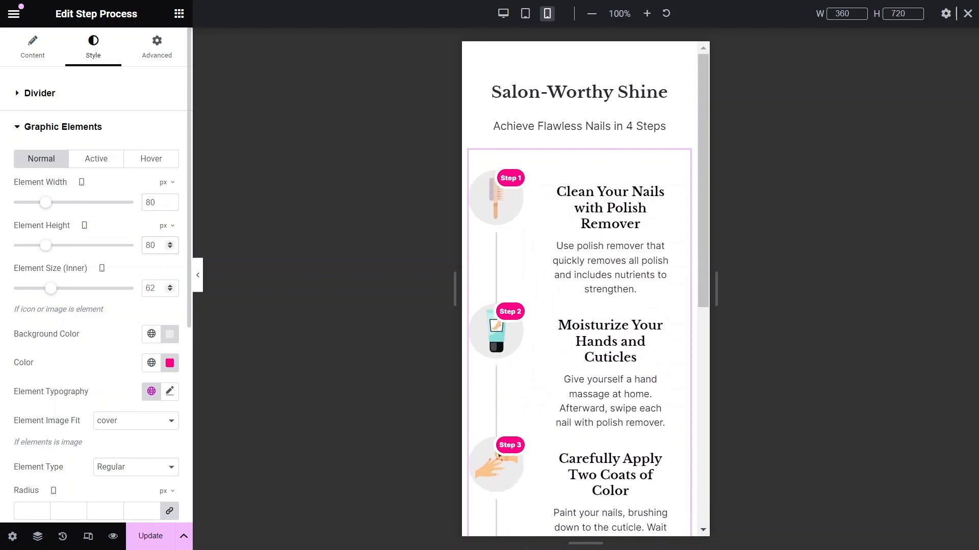
pyautogui.moveTo(51, 288); pyautogui.dragTo(33, 289)
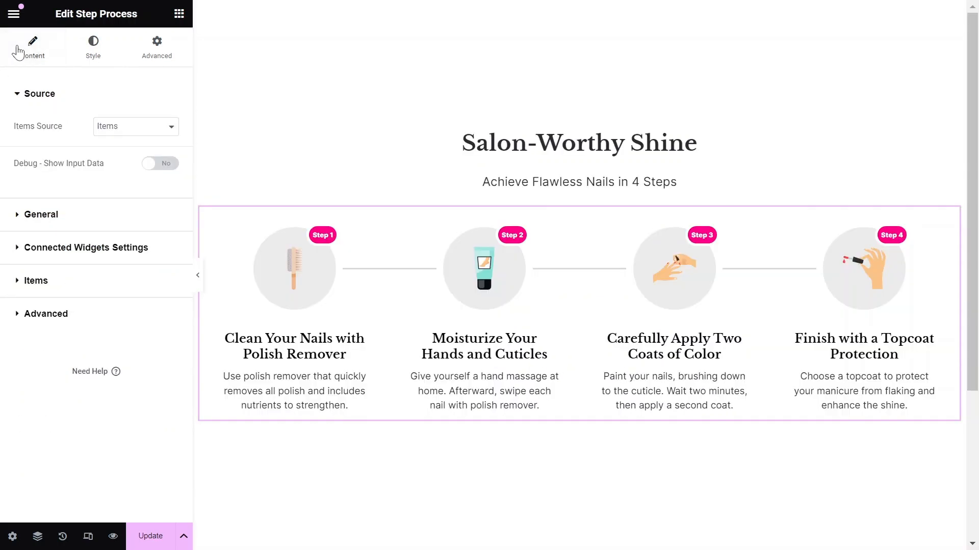
# Step: In Content > Items, give individual step circles their own pale tinted Graphic Element BG colour
pyautogui.click(35, 282)
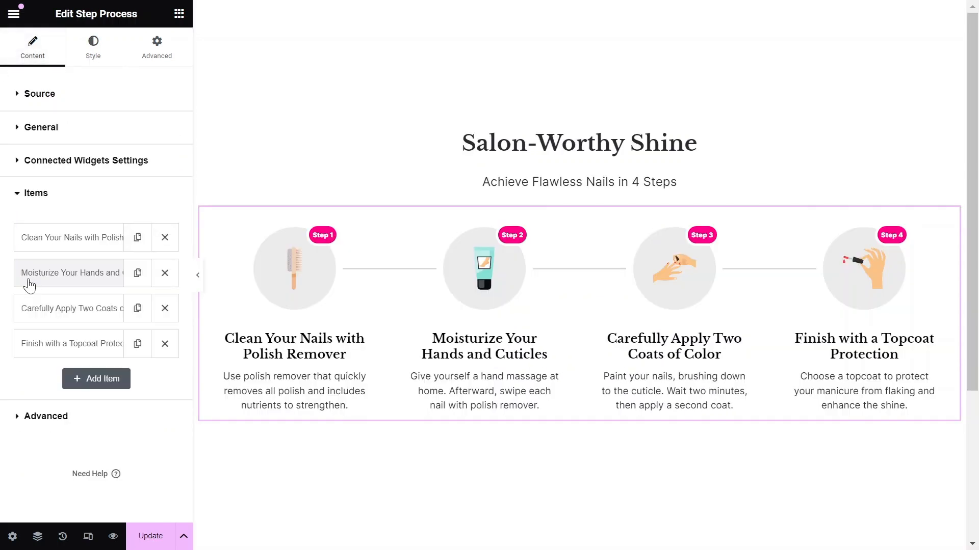
pyautogui.click(69, 238)
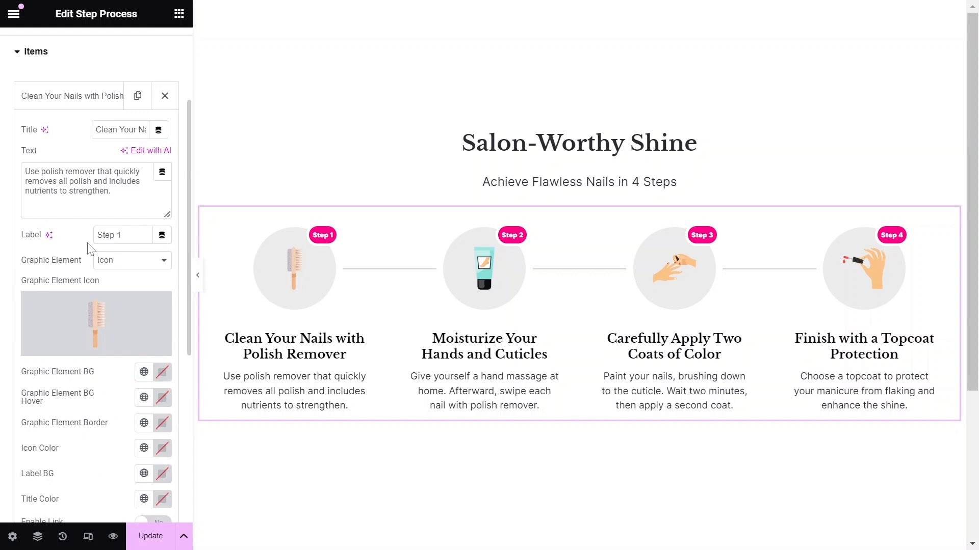
pyautogui.scroll(-3)
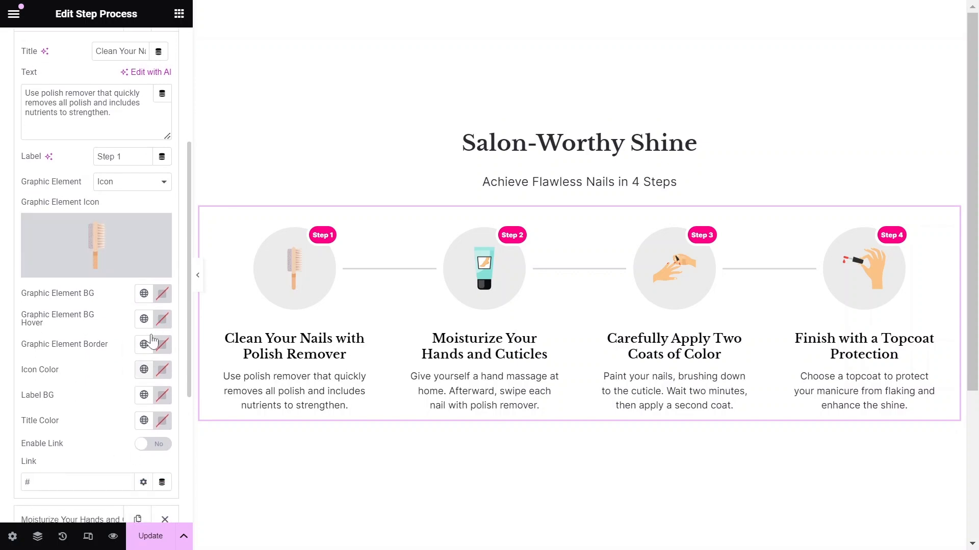
pyautogui.click(162, 293)
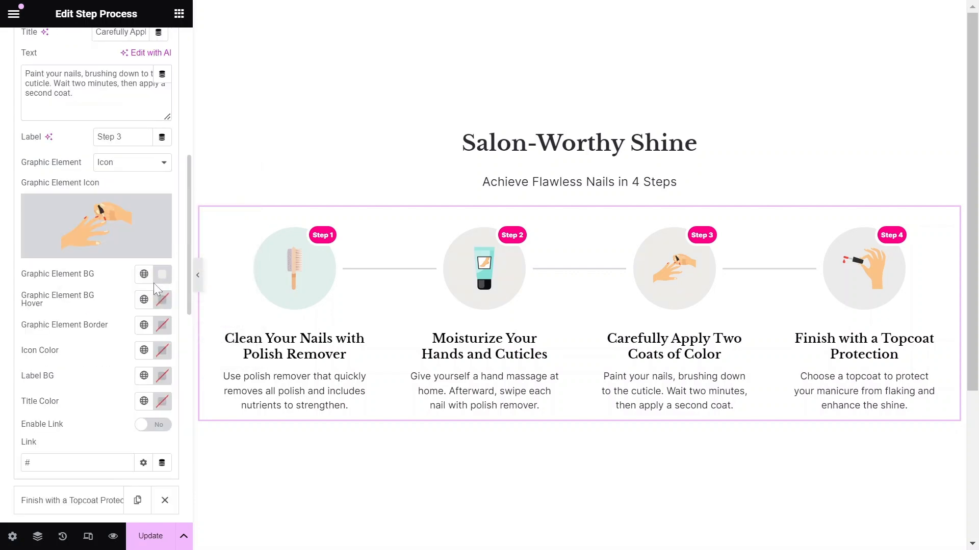
pyautogui.click(162, 274)
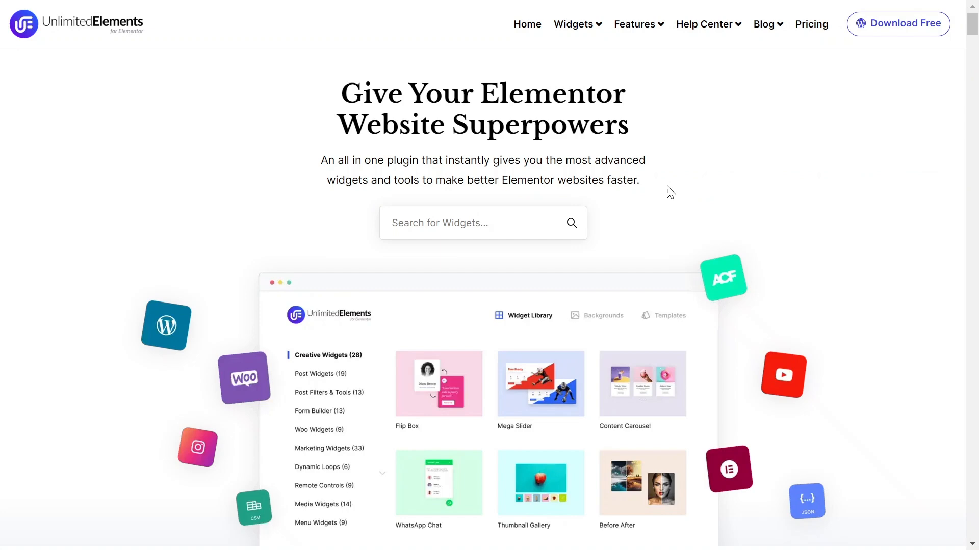
pyautogui.moveTo(707, 336)
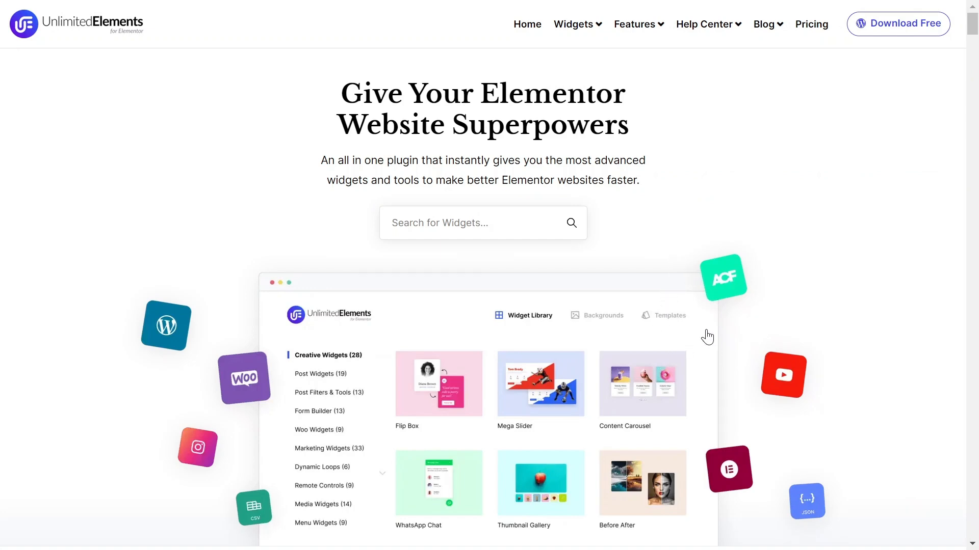